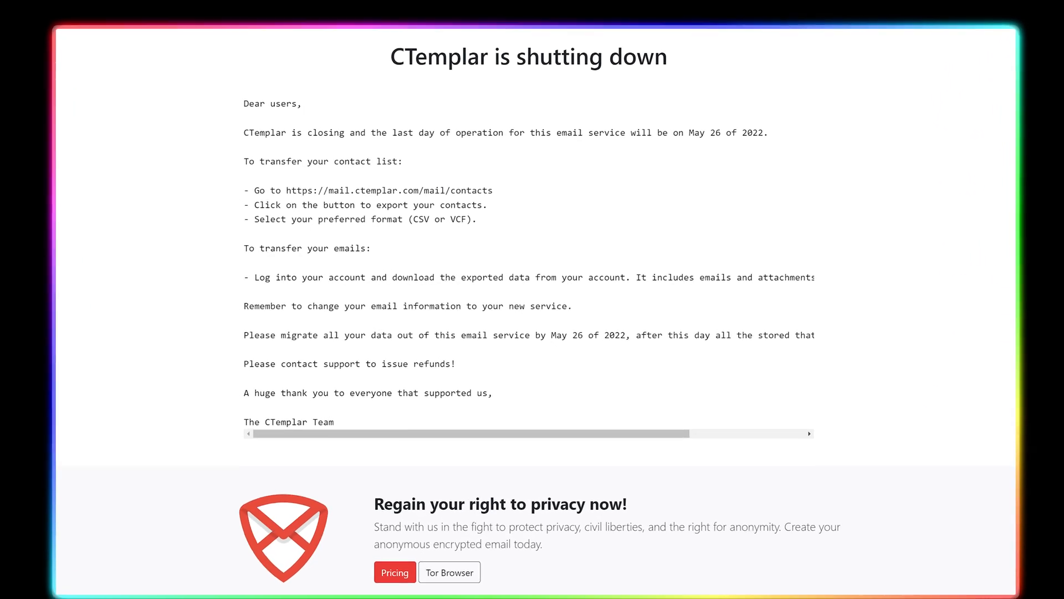
- Scroll the Skiff homepage, then view the Free $0, Pro $8 and Business $12 plans
scroll(down, 3)
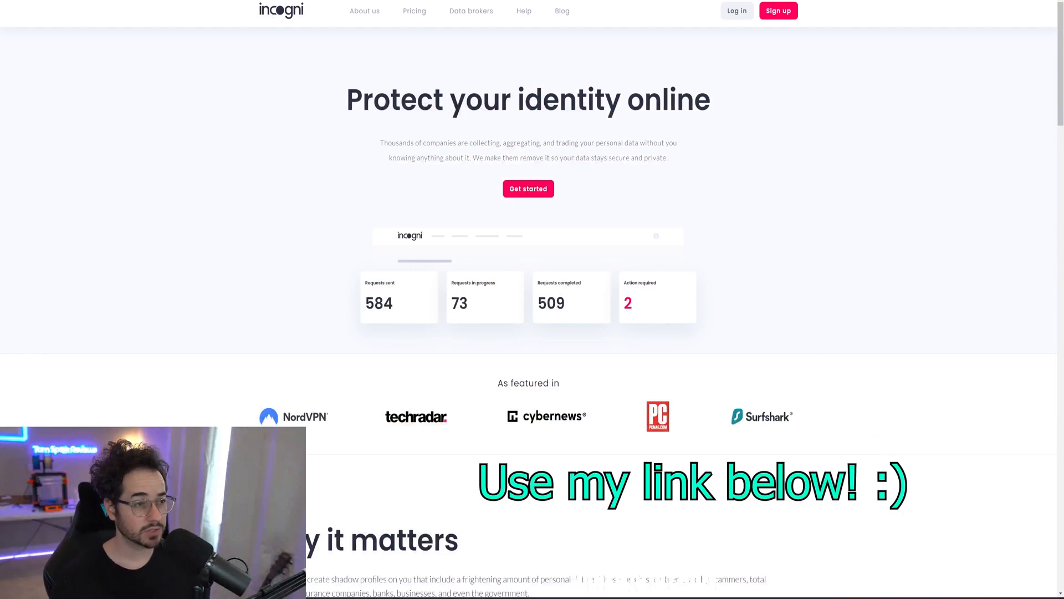
scroll(down, 3)
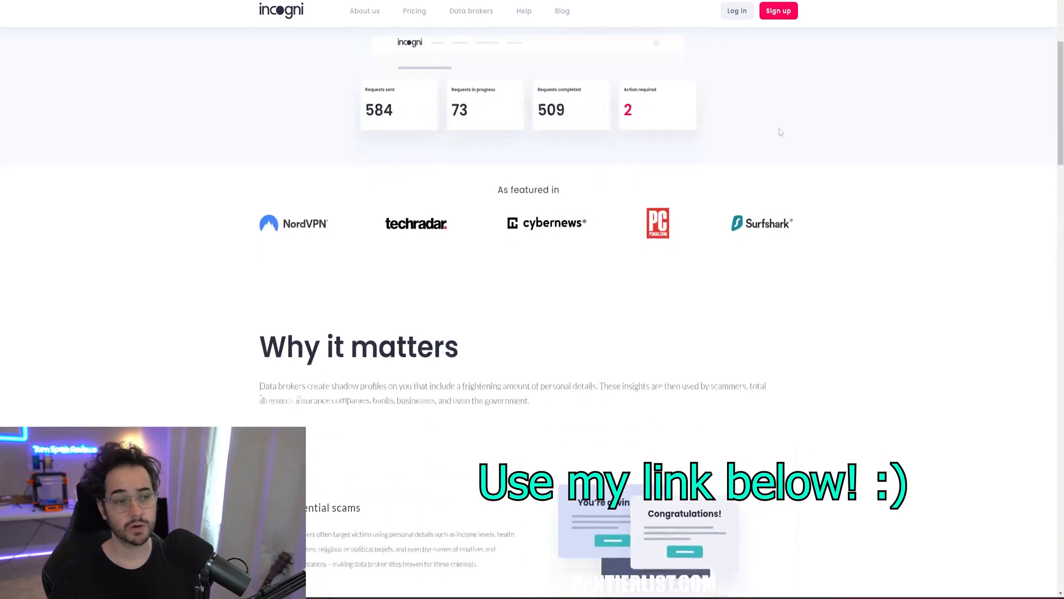
scroll(down, 3)
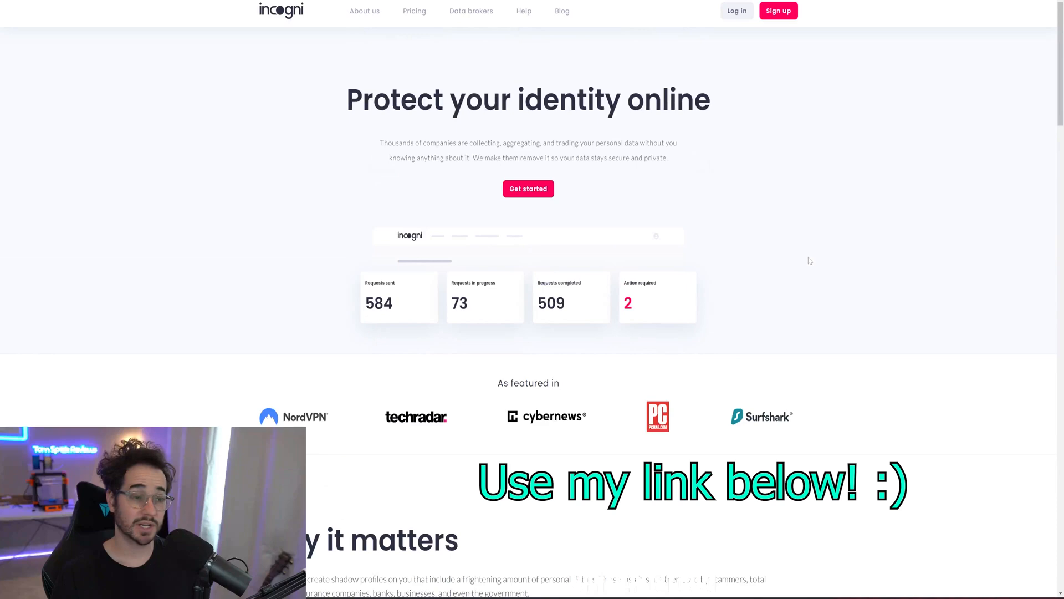
mouse_move(826, 244)
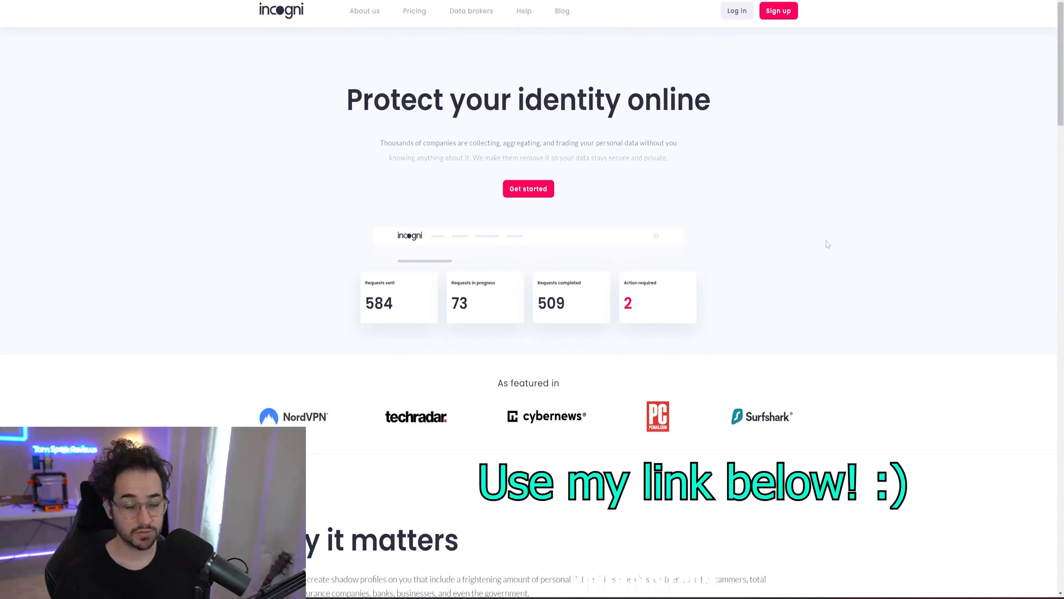
scroll(down, 3)
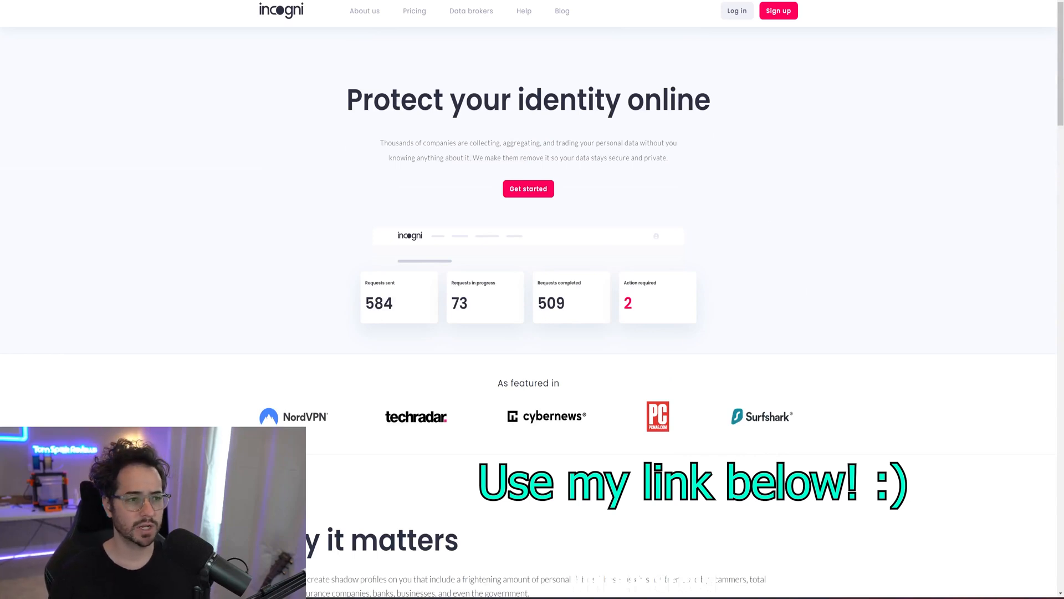
scroll(down, 3)
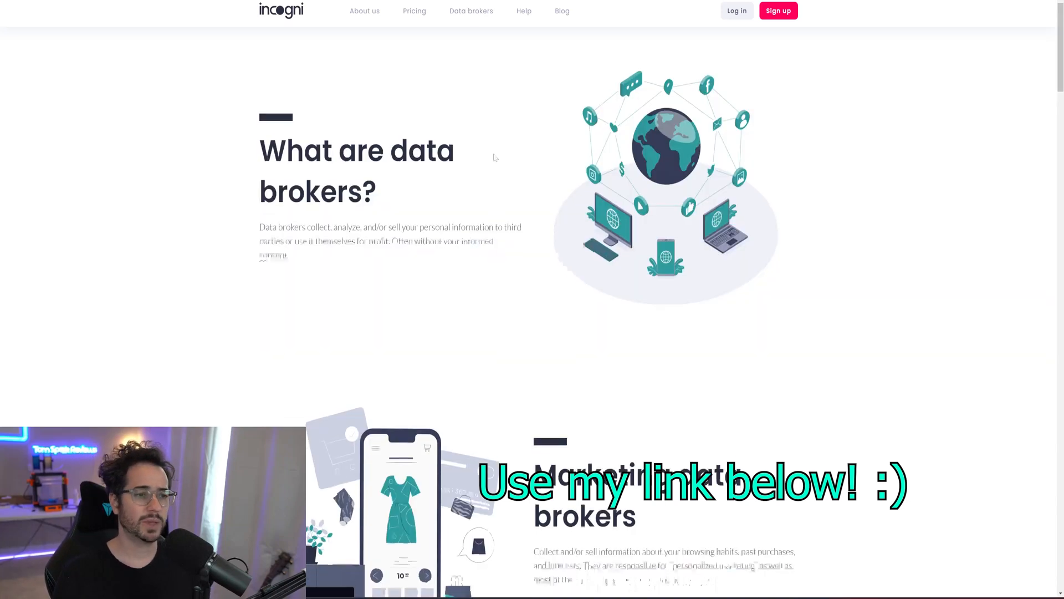
scroll(down, 3)
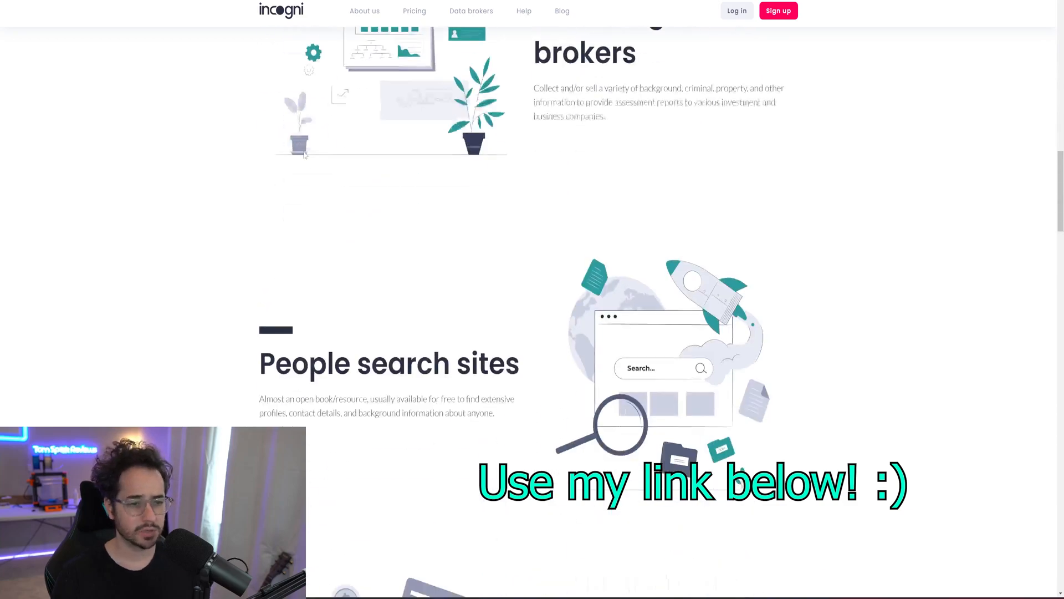
scroll(down, 3)
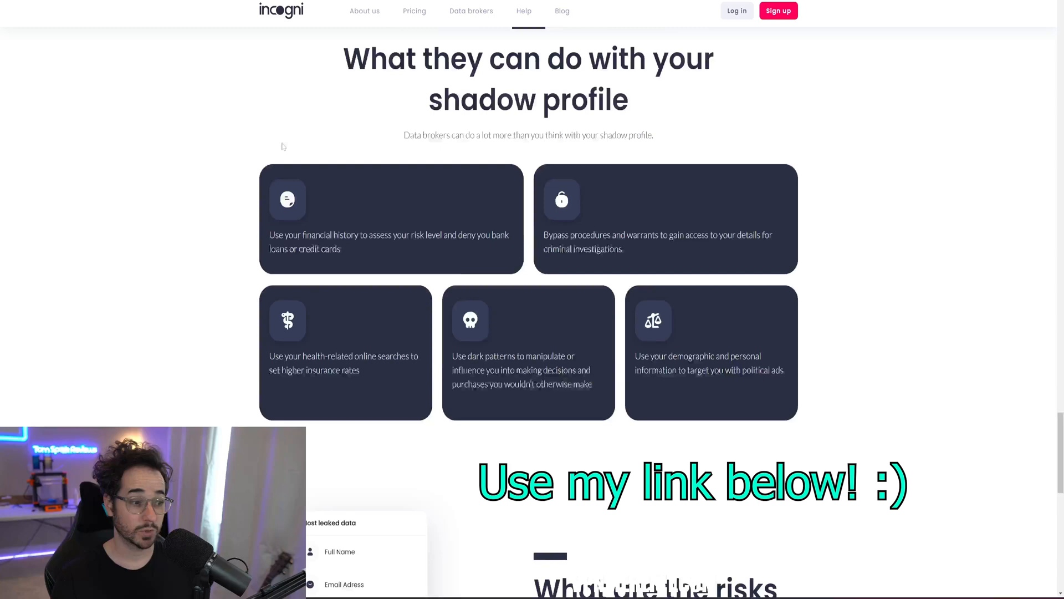
scroll(down, 3)
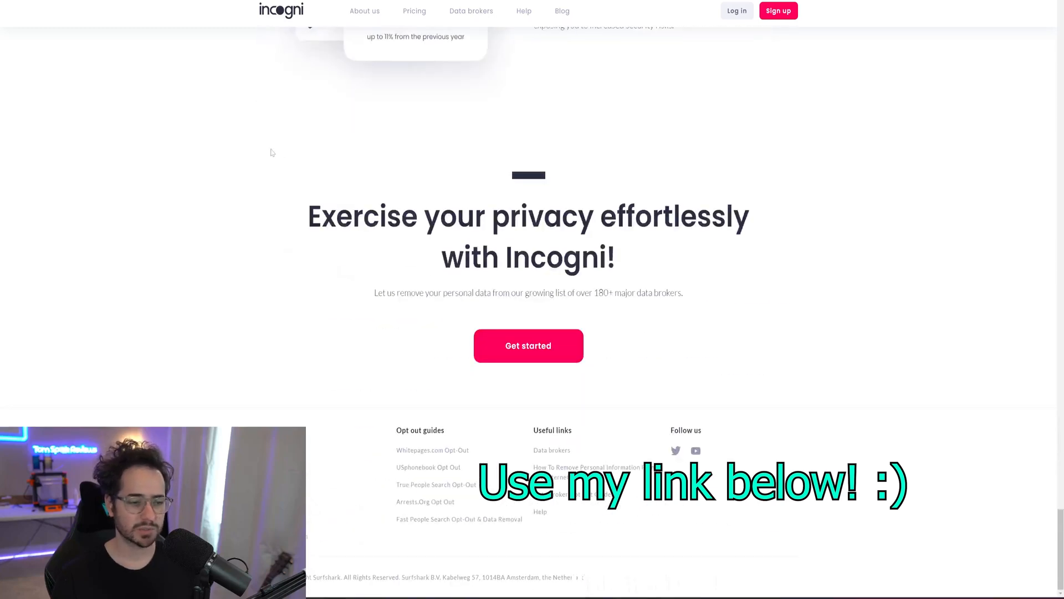
scroll(up, 3)
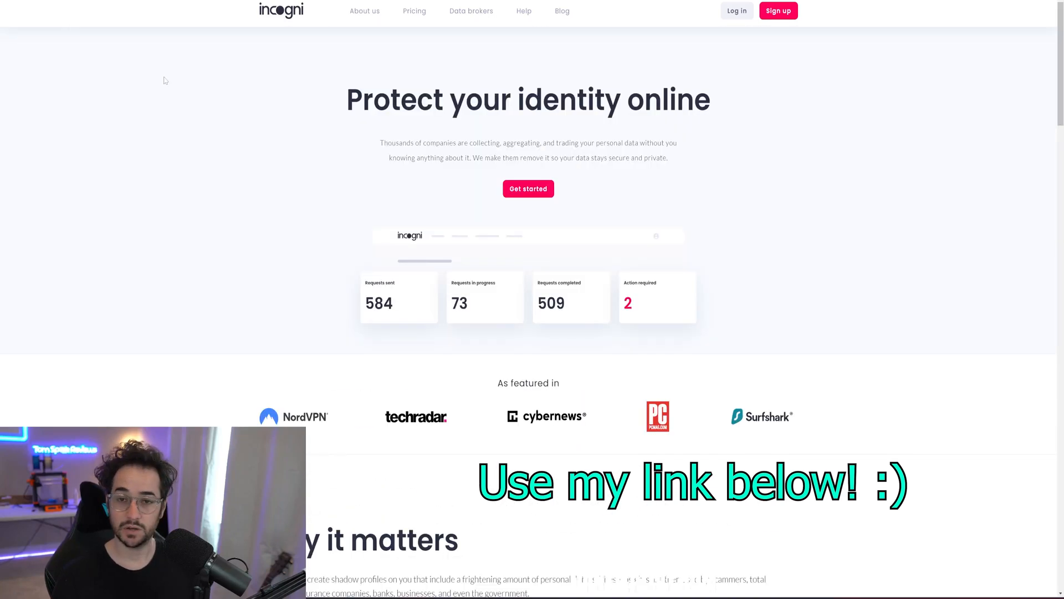
mouse_move(289, 167)
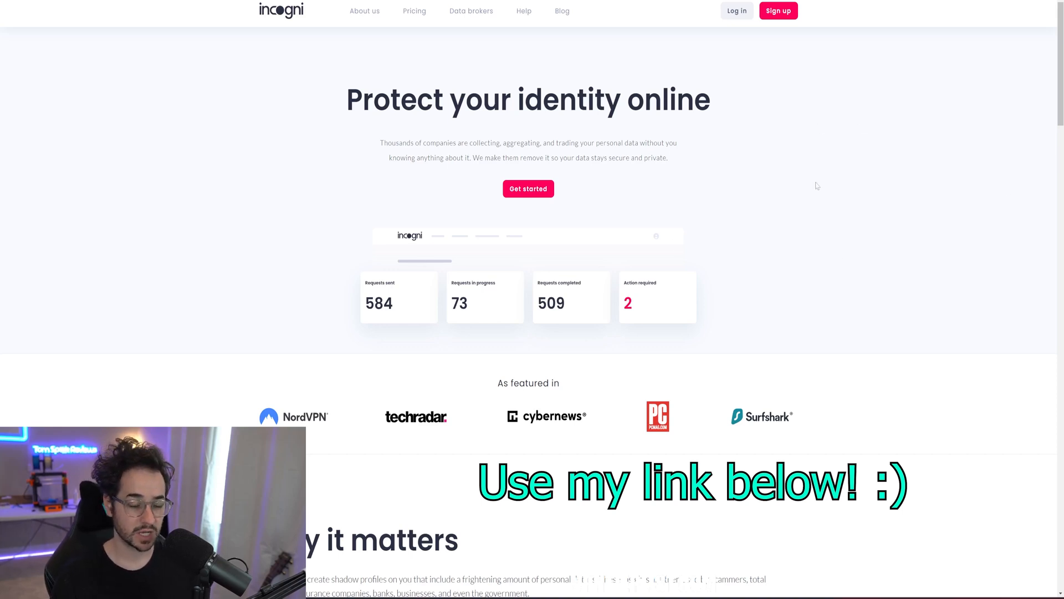
mouse_move(810, 200)
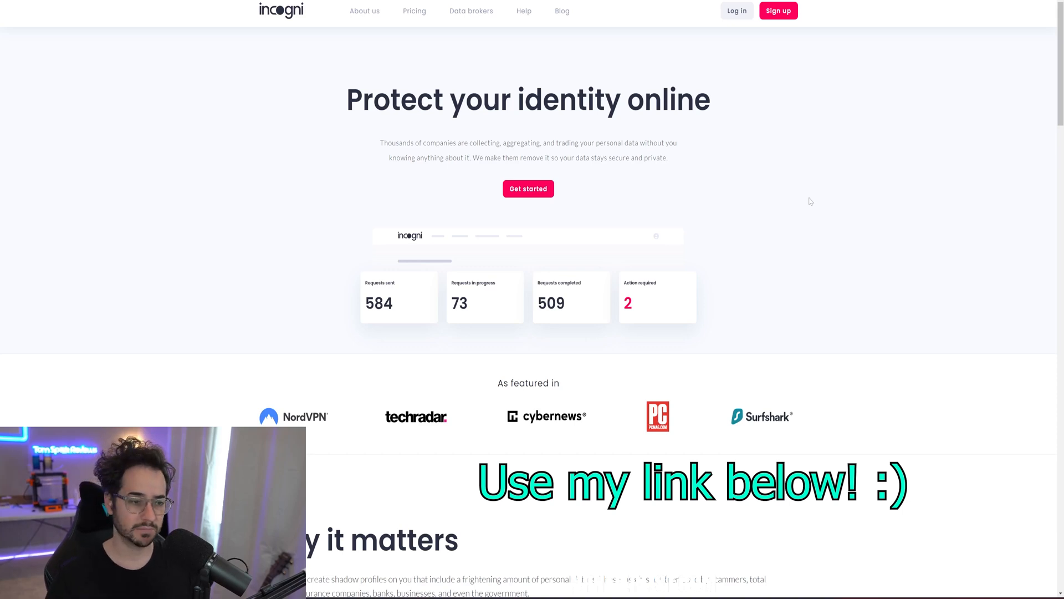
mouse_move(696, 198)
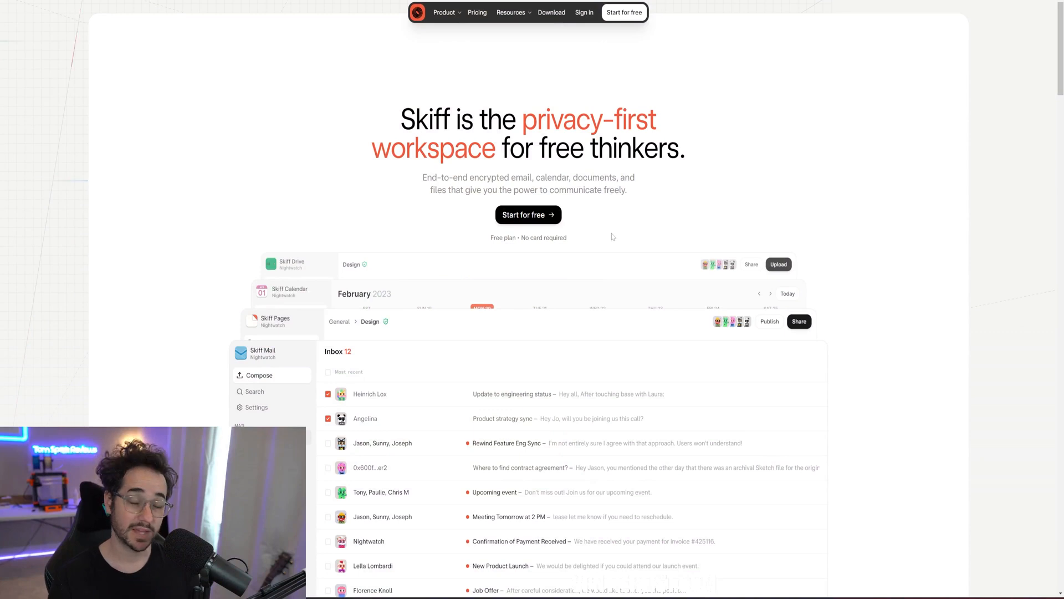
click(477, 12)
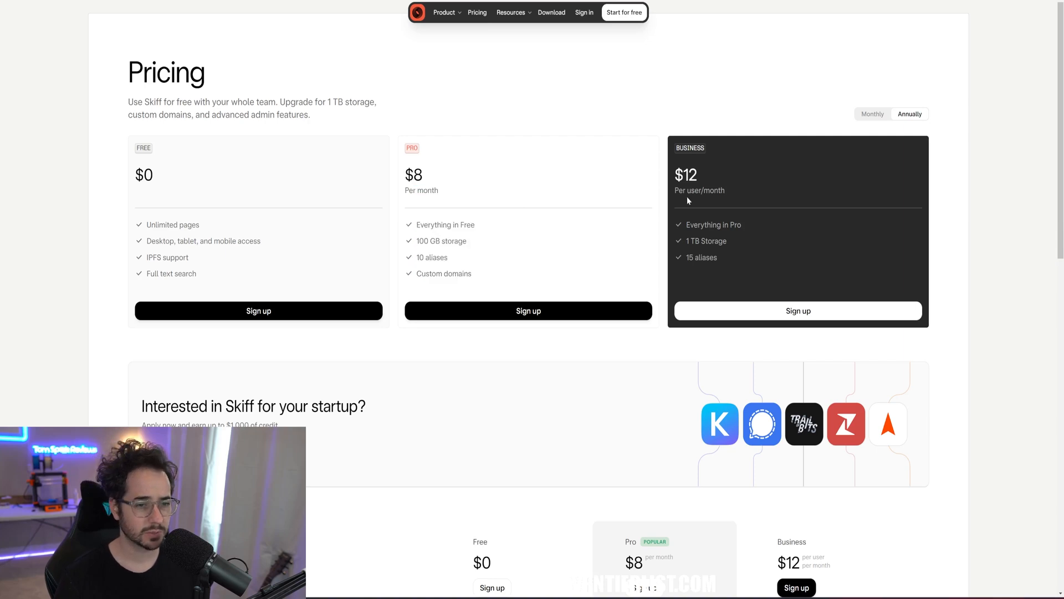
mouse_move(509, 270)
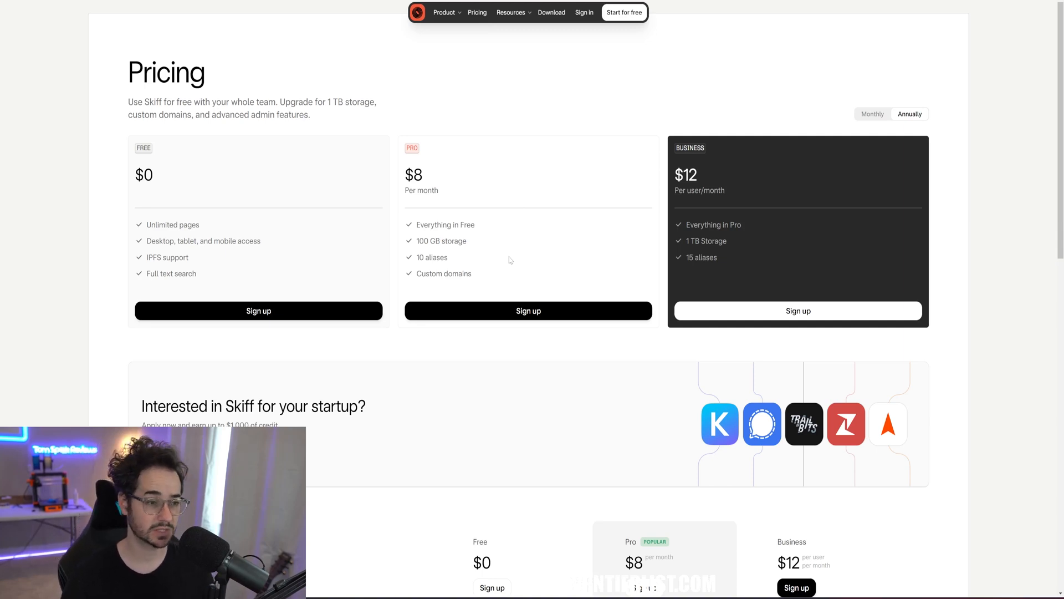
scroll(down, 3)
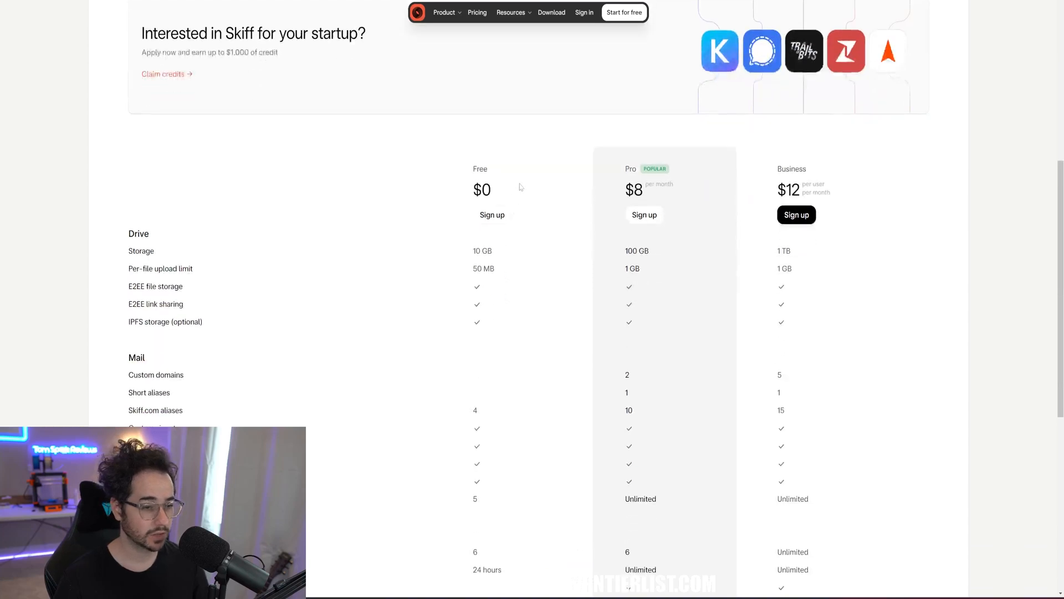
scroll(down, 3)
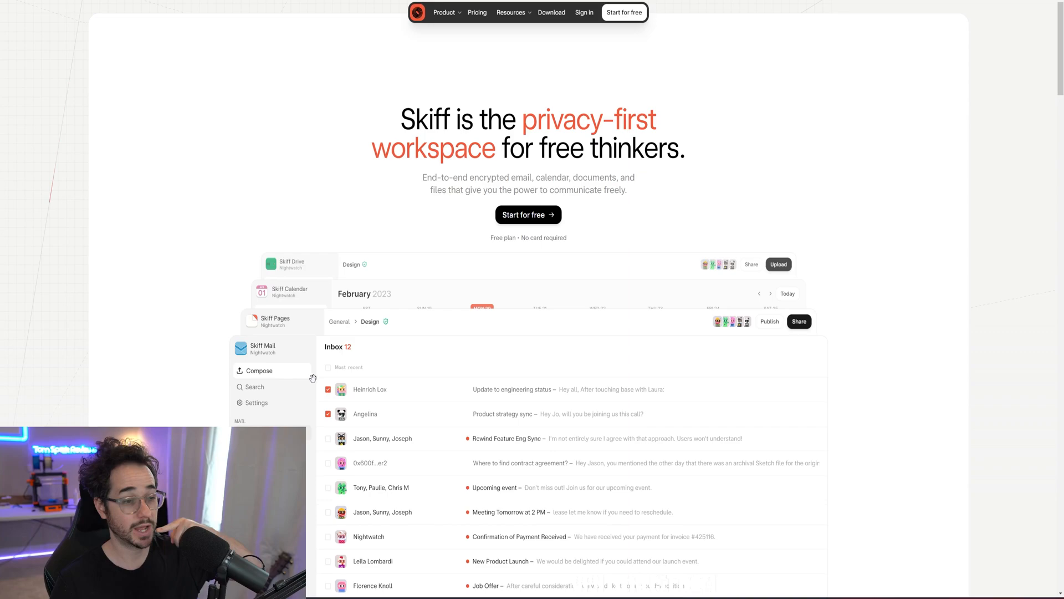
- Scroll the Skiff homepage through its product sections down to the open-source area
scroll(down, 3)
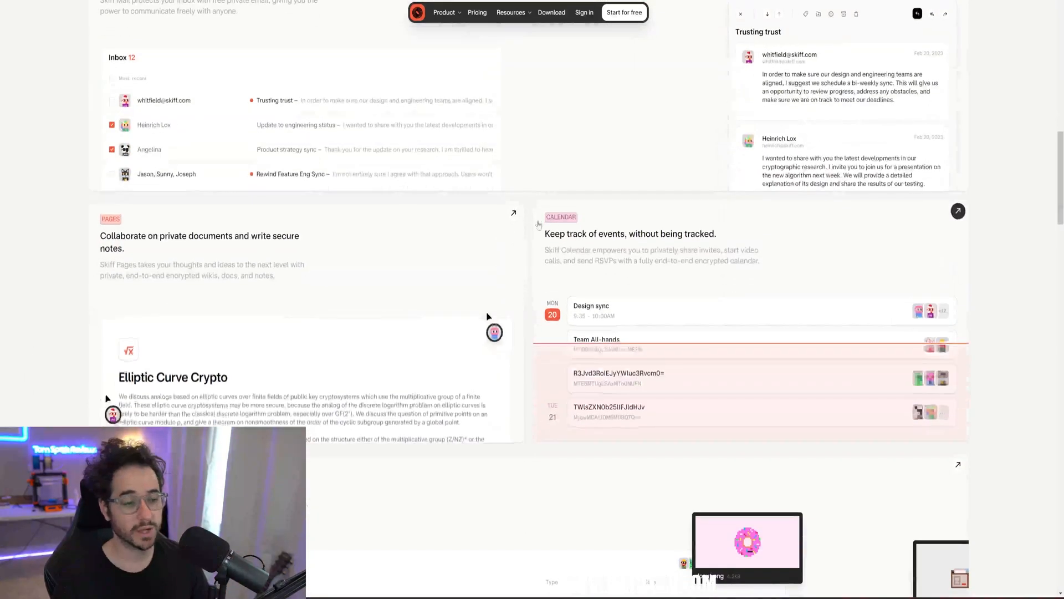
scroll(down, 3)
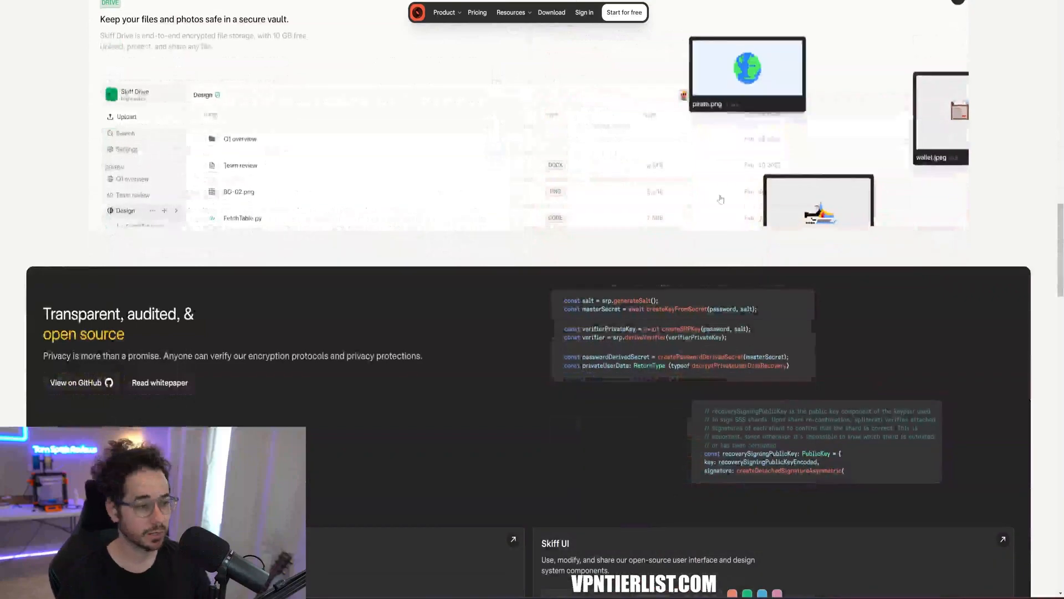
scroll(down, 3)
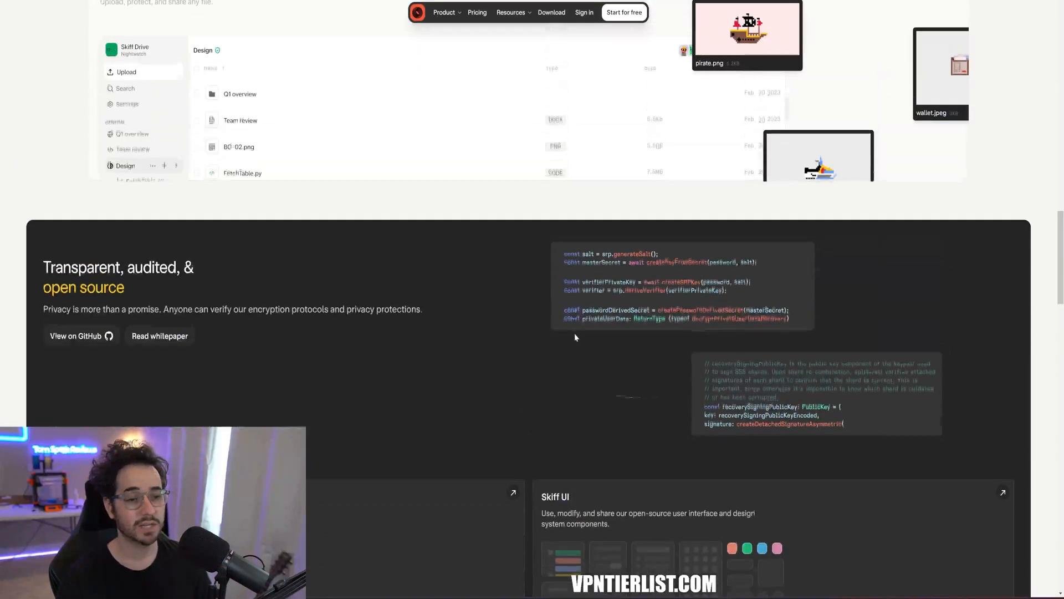
scroll(down, 3)
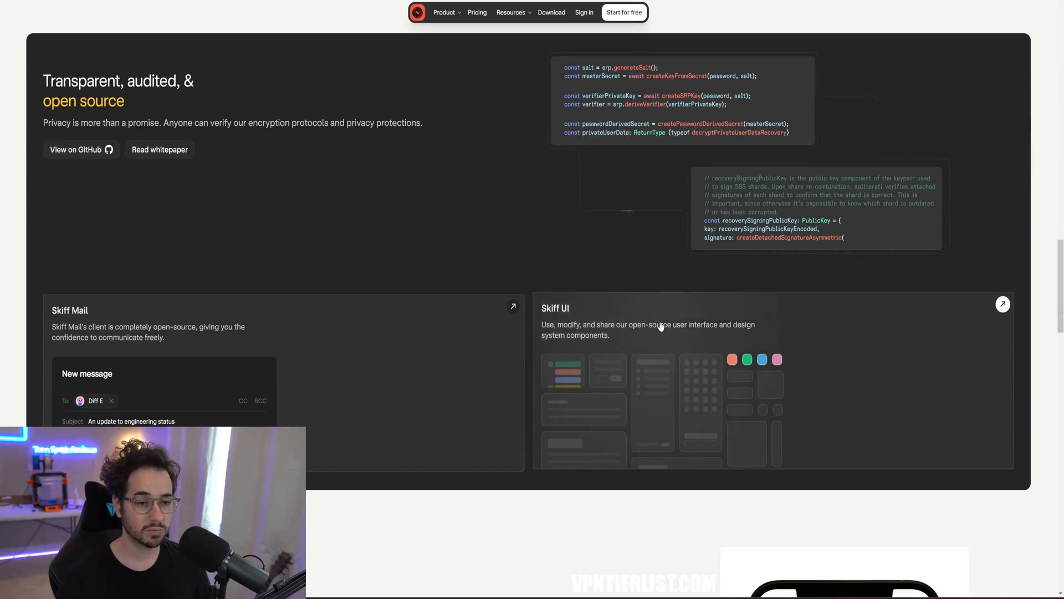
scroll(down, 3)
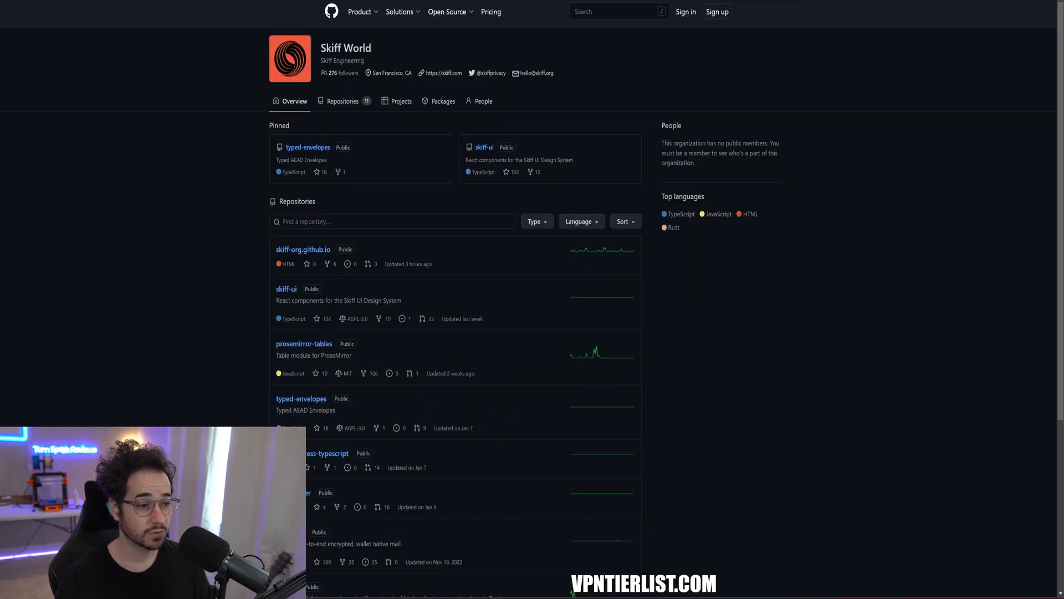
mouse_move(597, 125)
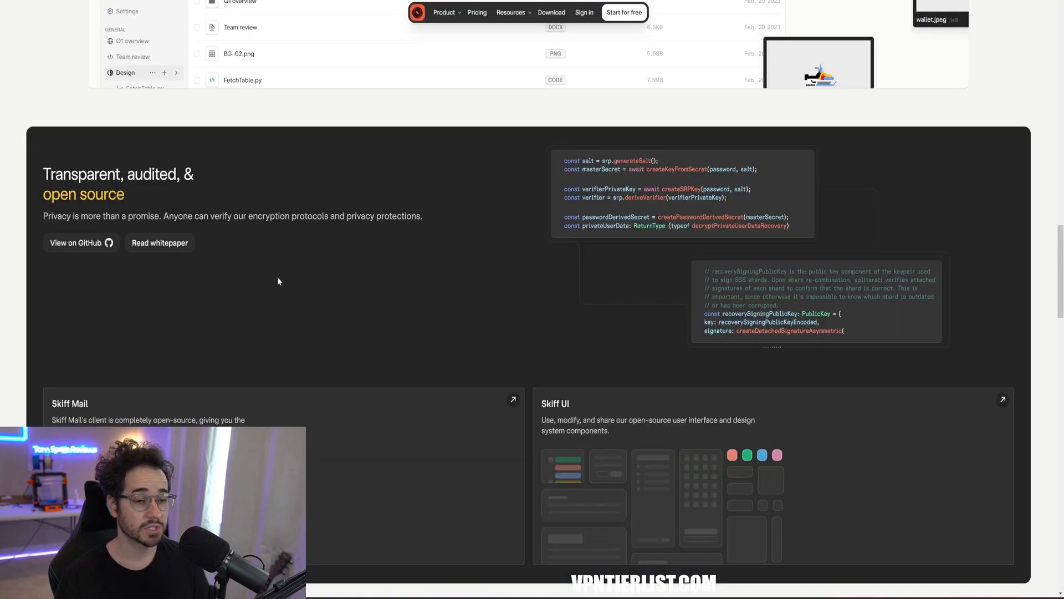
scroll(down, 3)
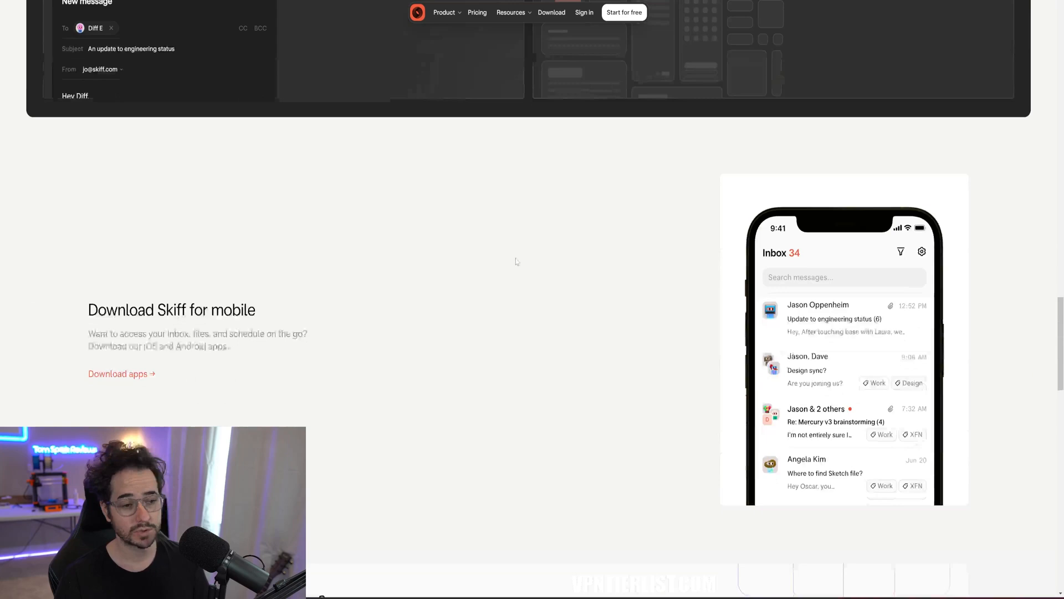
scroll(down, 3)
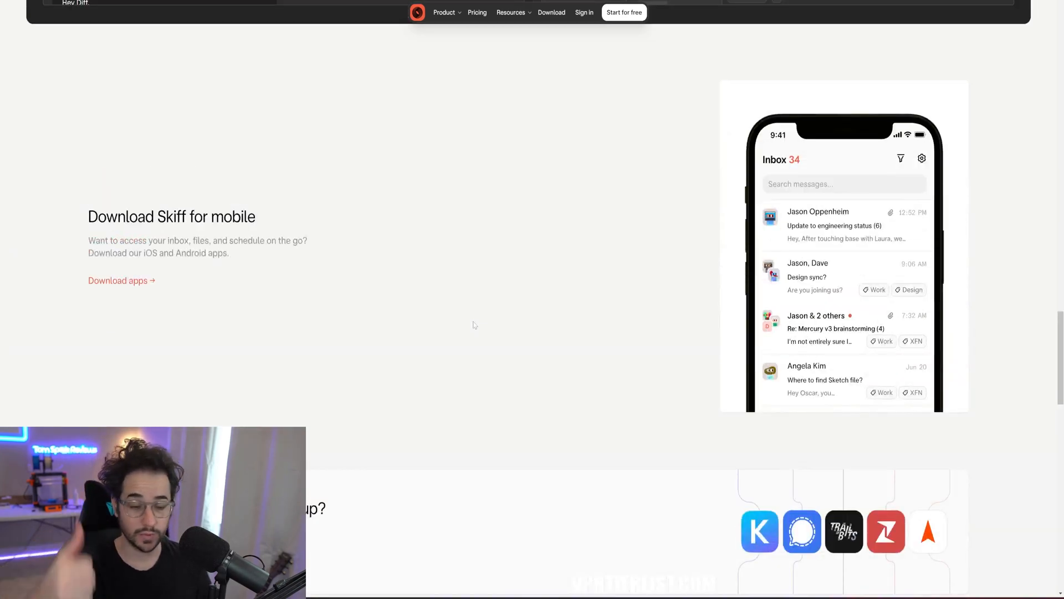
scroll(down, 3)
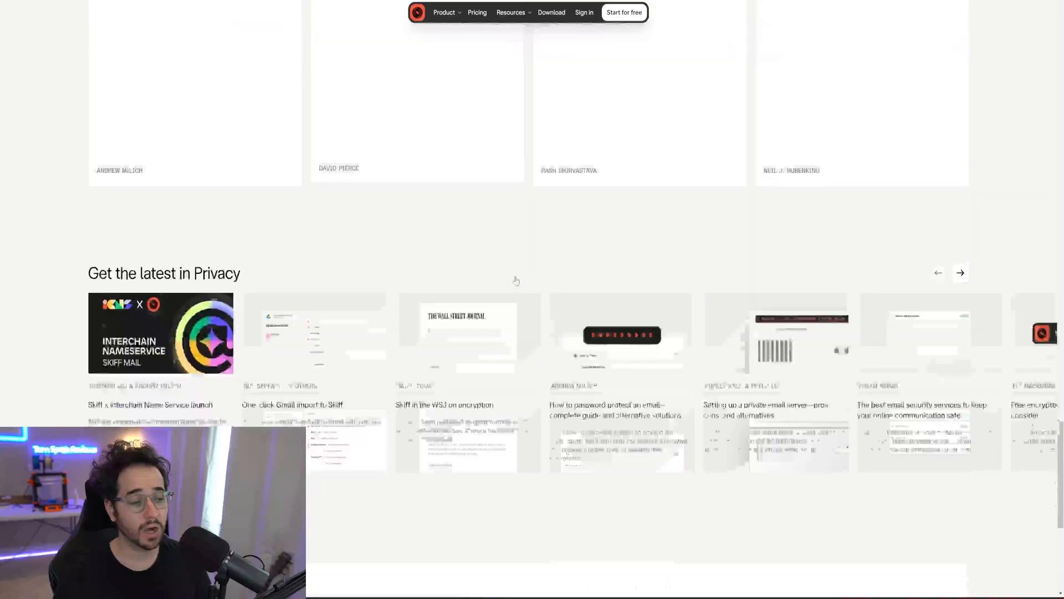
scroll(up, 3)
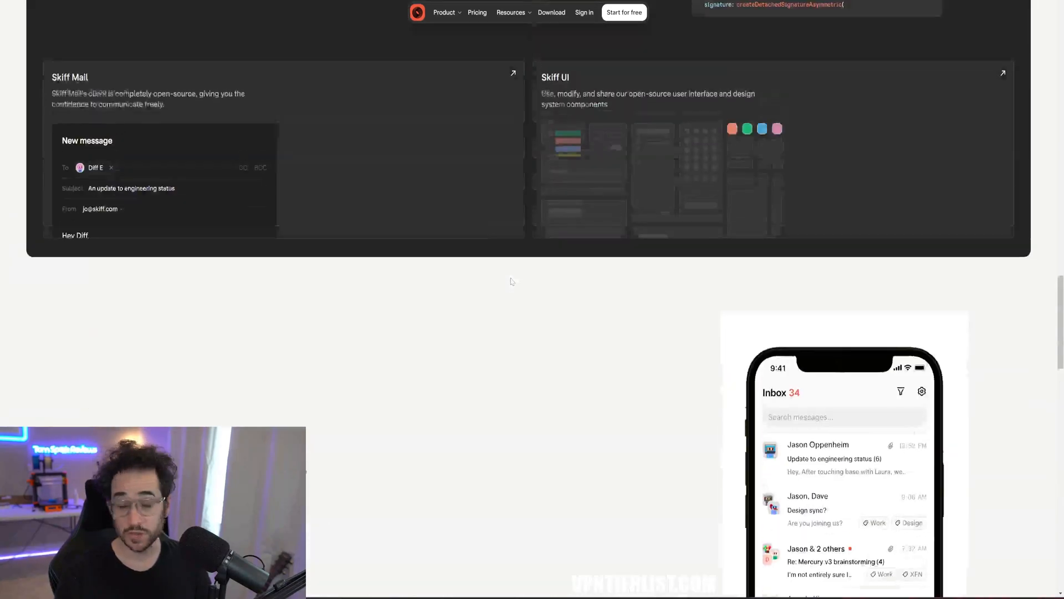
scroll(down, 3)
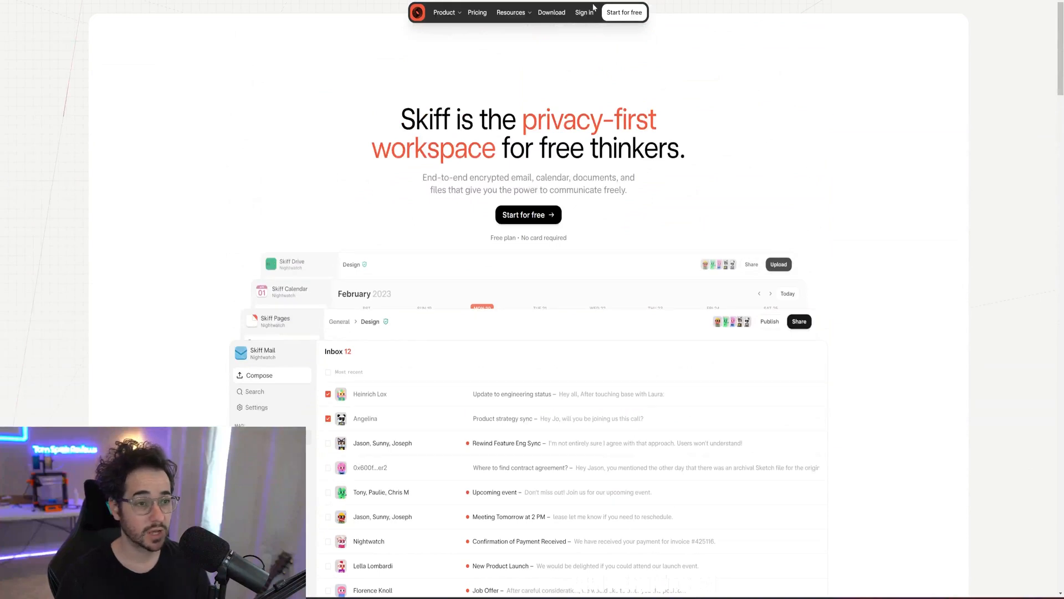
mouse_move(528, 214)
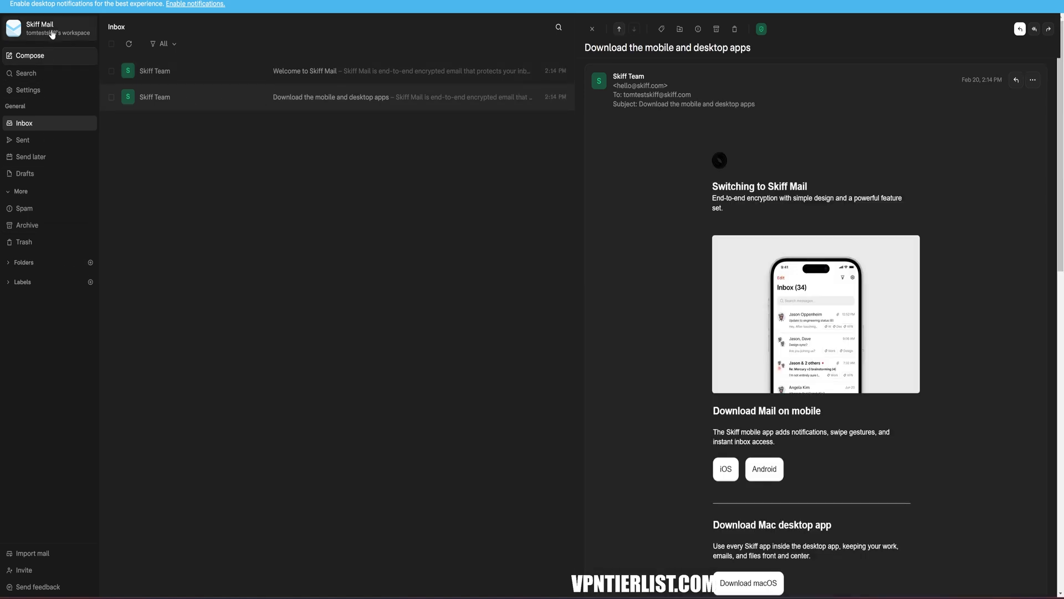
- Browse the Skiff Mail inbox, then switch to Skiff Pages' Getting Started page
click(28, 90)
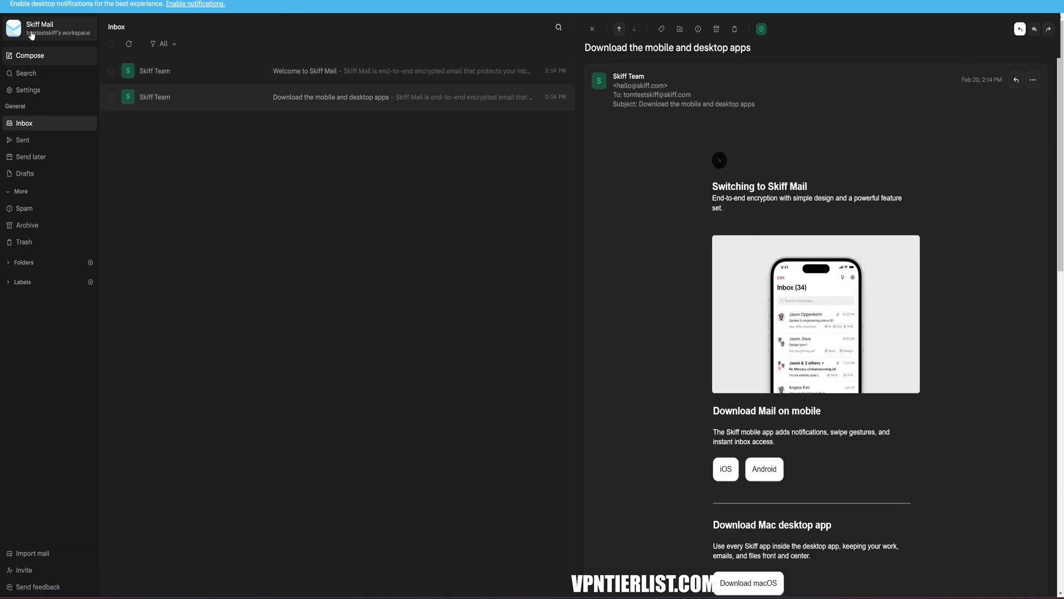
click(13, 27)
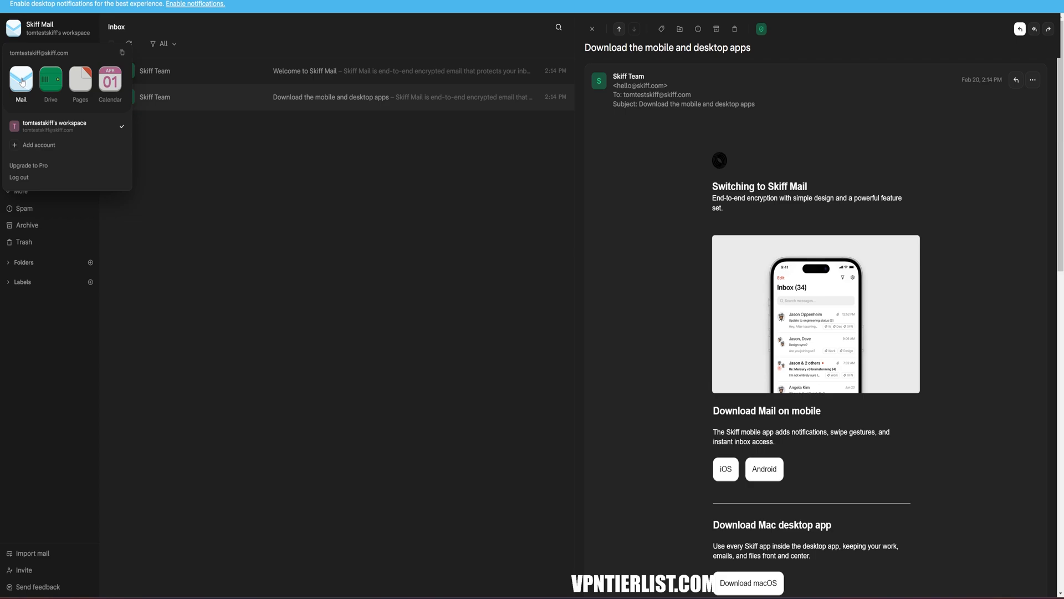
click(80, 78)
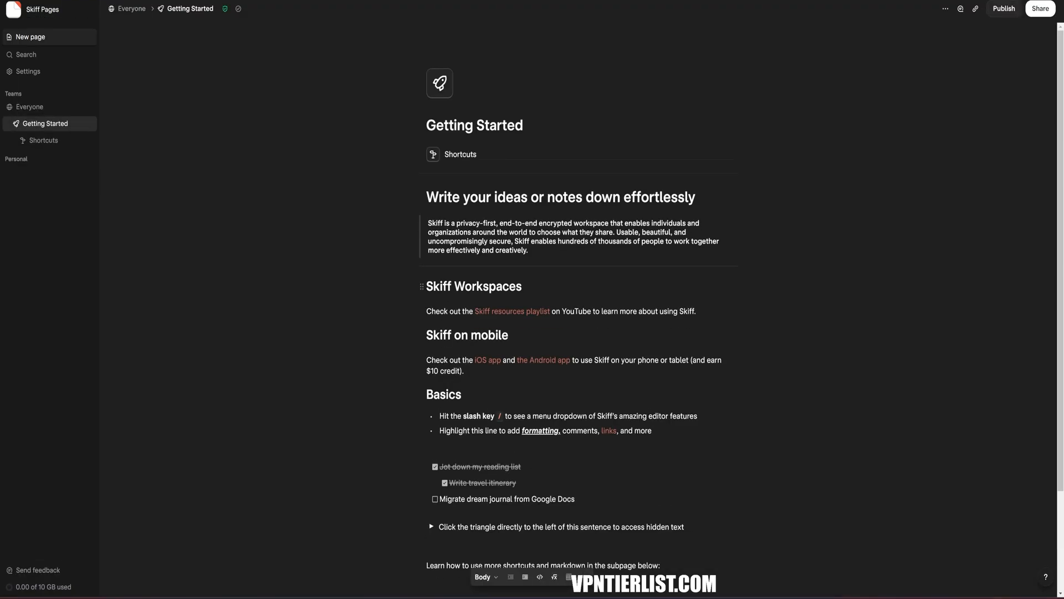
- Switch from Skiff Pages to Skiff Calendar, showing the empty February 2023 week
click(42, 9)
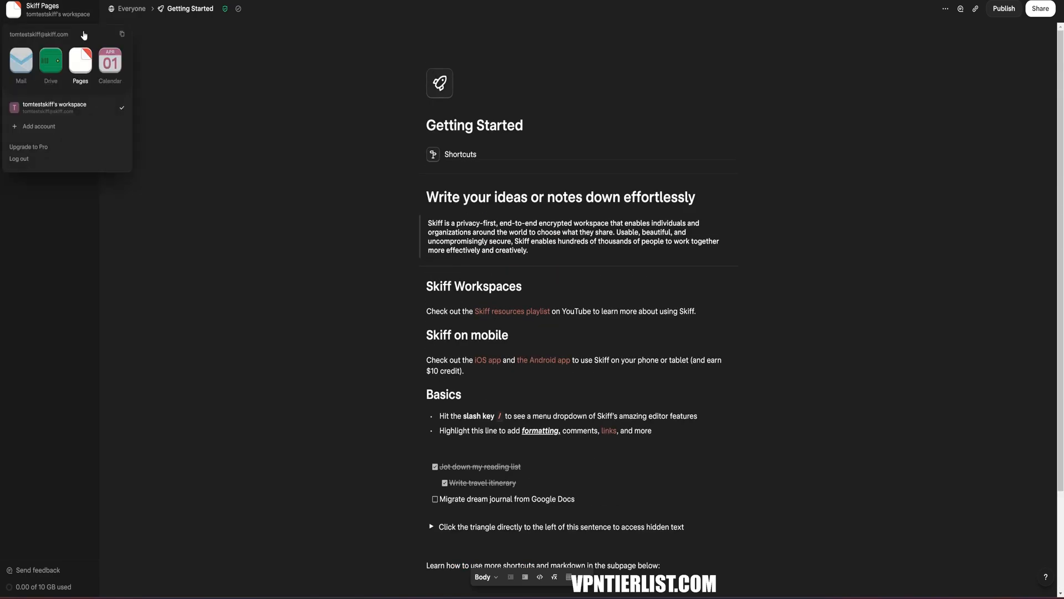
click(109, 60)
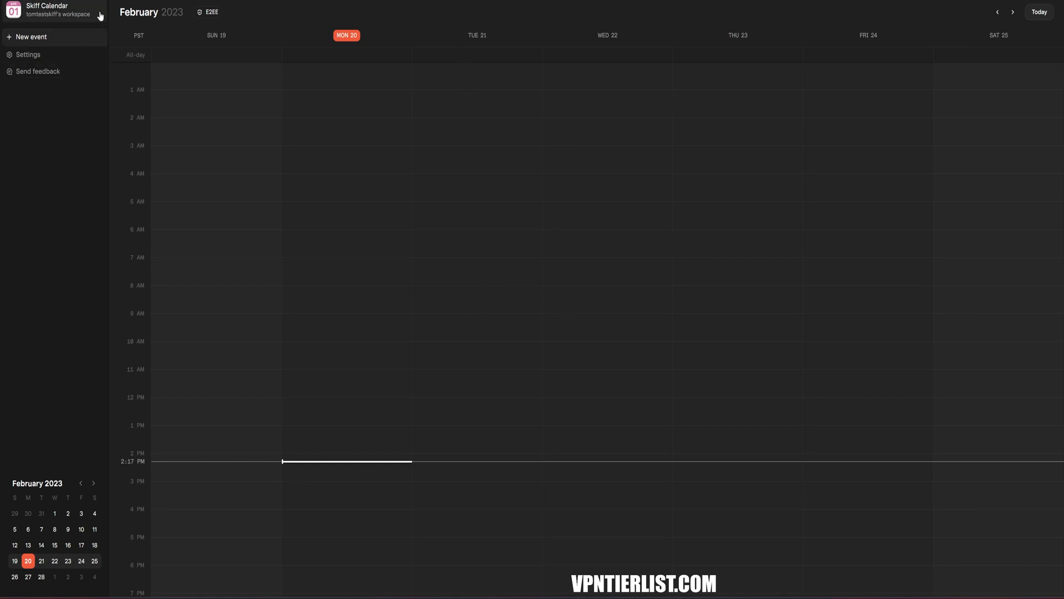
mouse_move(207, 15)
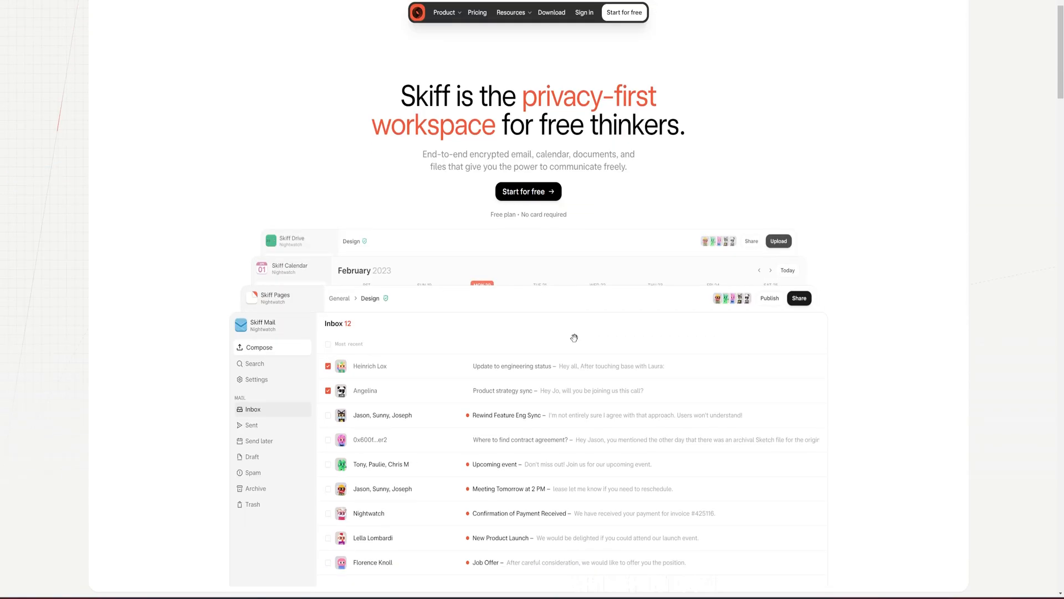
scroll(down, 3)
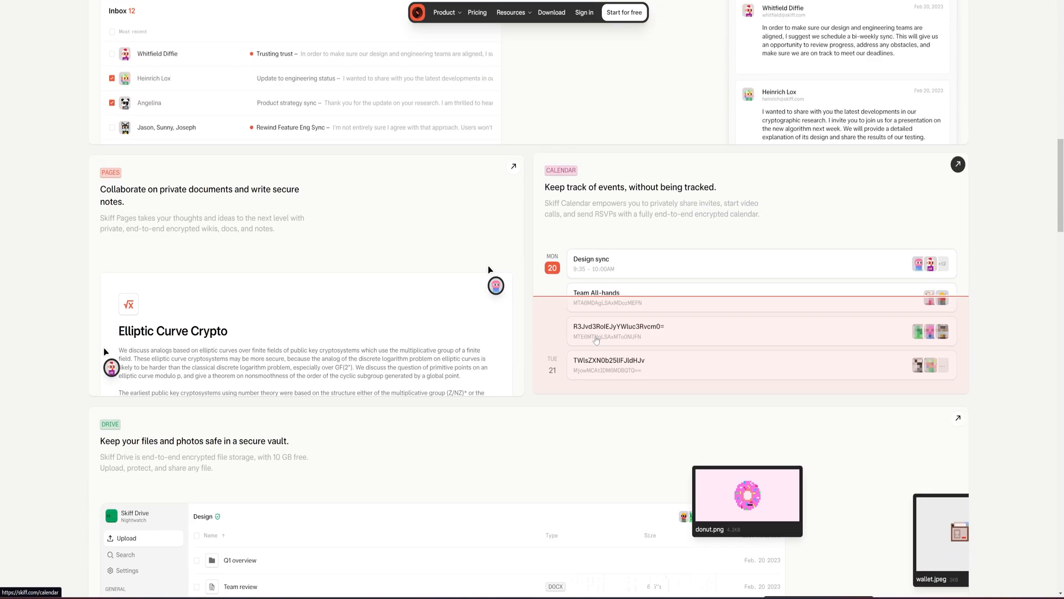
scroll(down, 3)
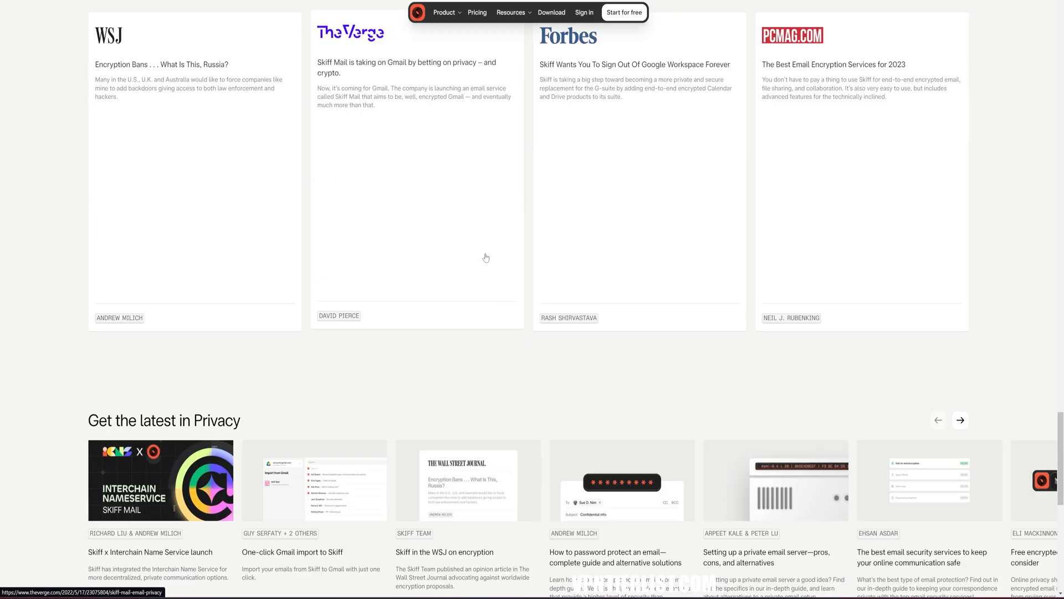
scroll(down, 3)
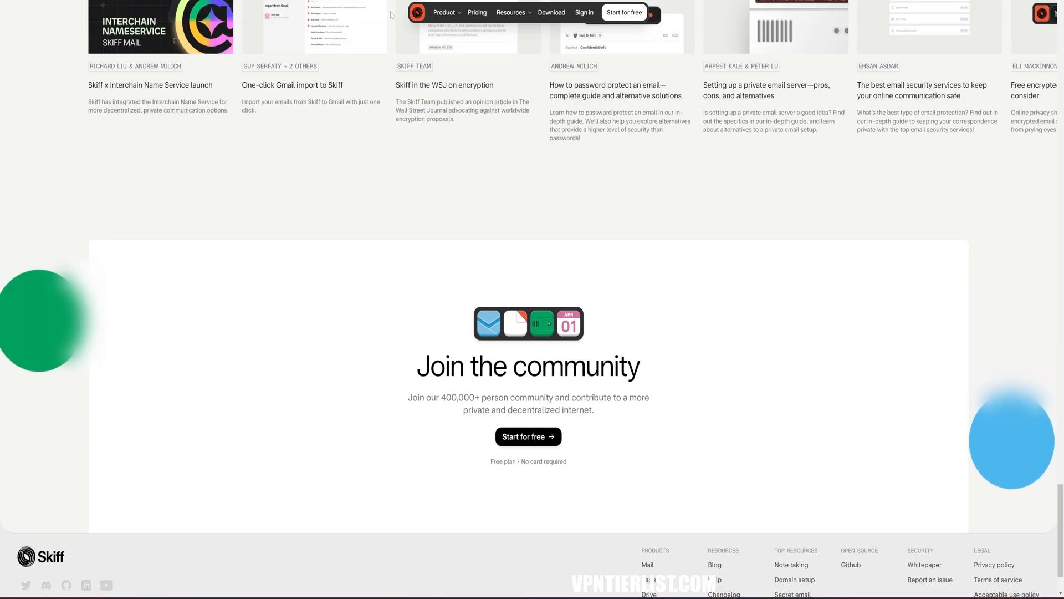
scroll(down, 3)
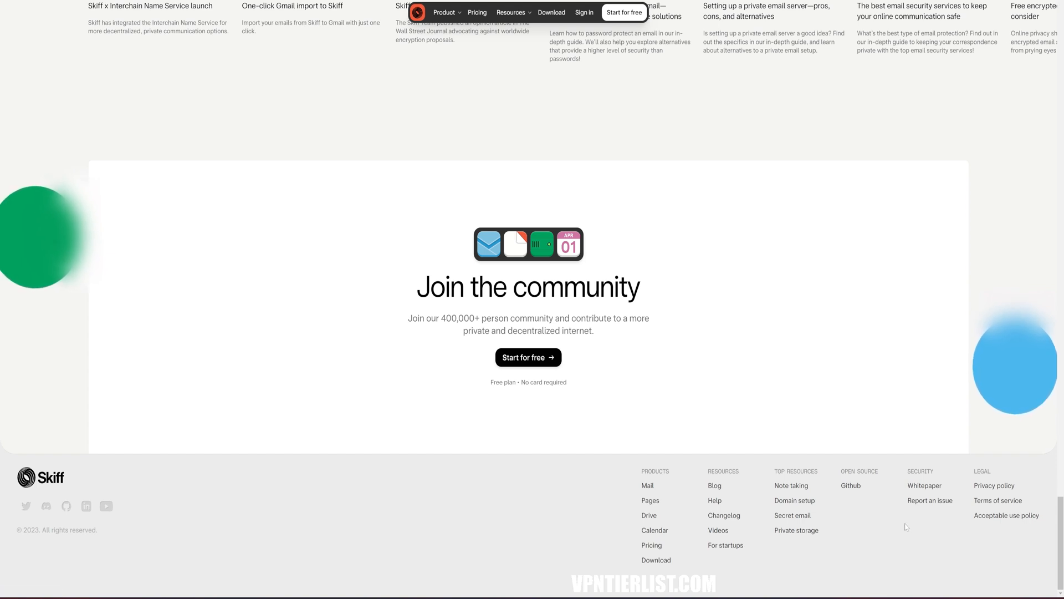
mouse_move(45, 506)
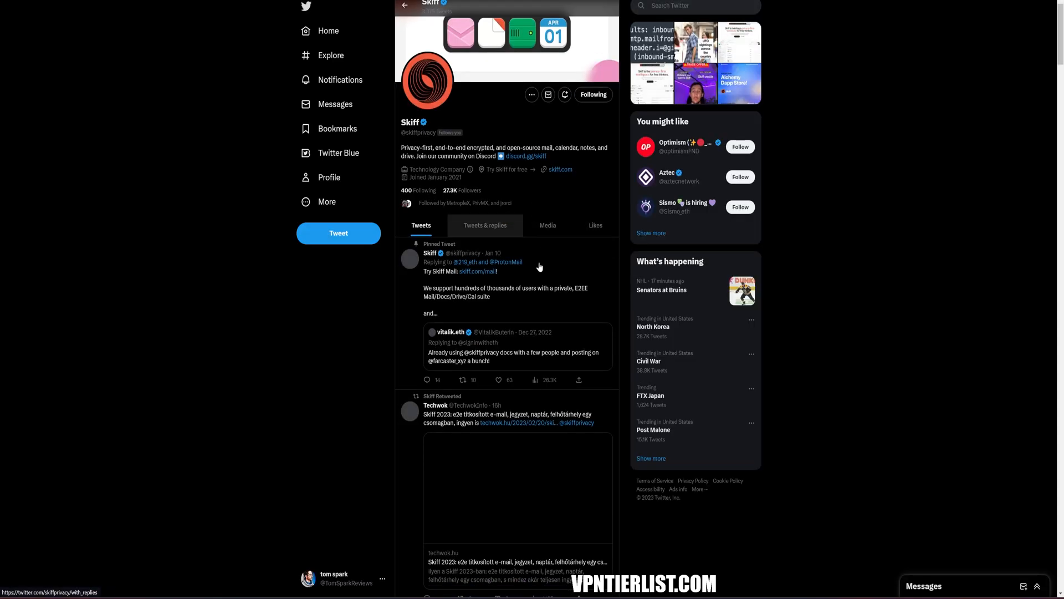
scroll(down, 3)
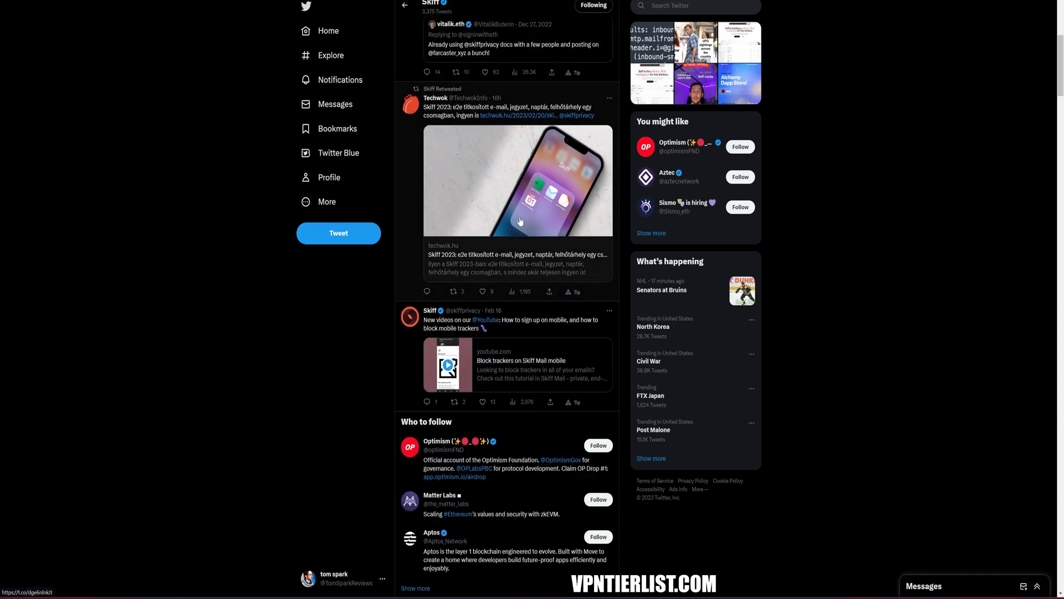
scroll(down, 3)
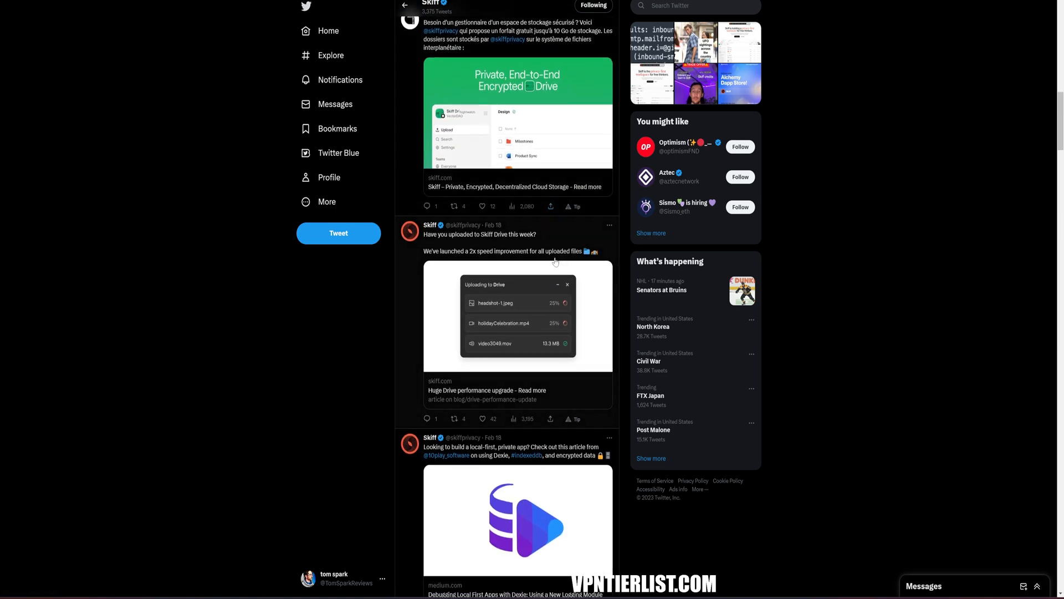
scroll(down, 3)
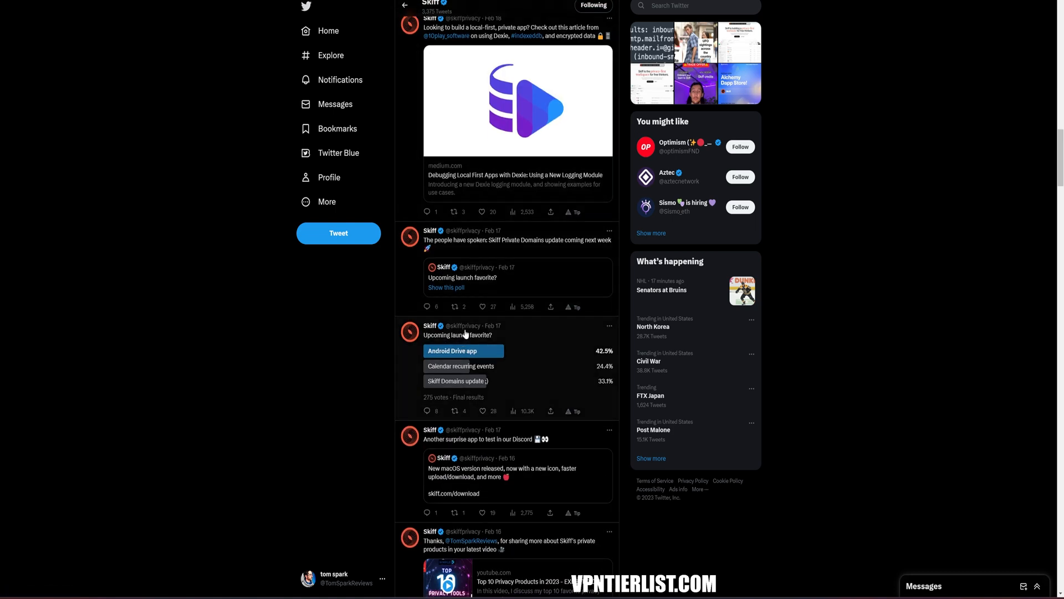
click(459, 335)
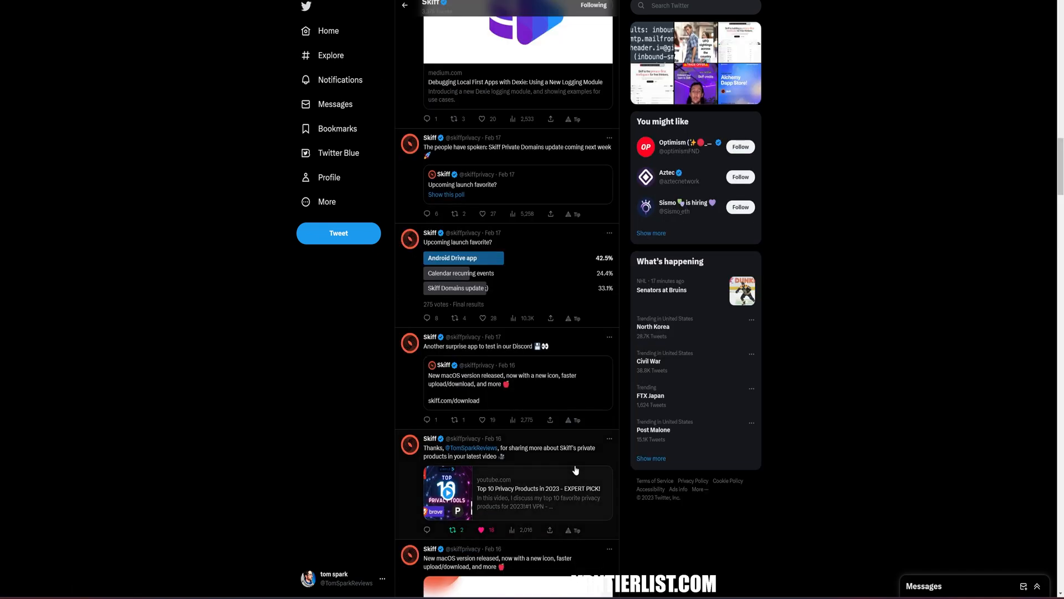
scroll(down, 3)
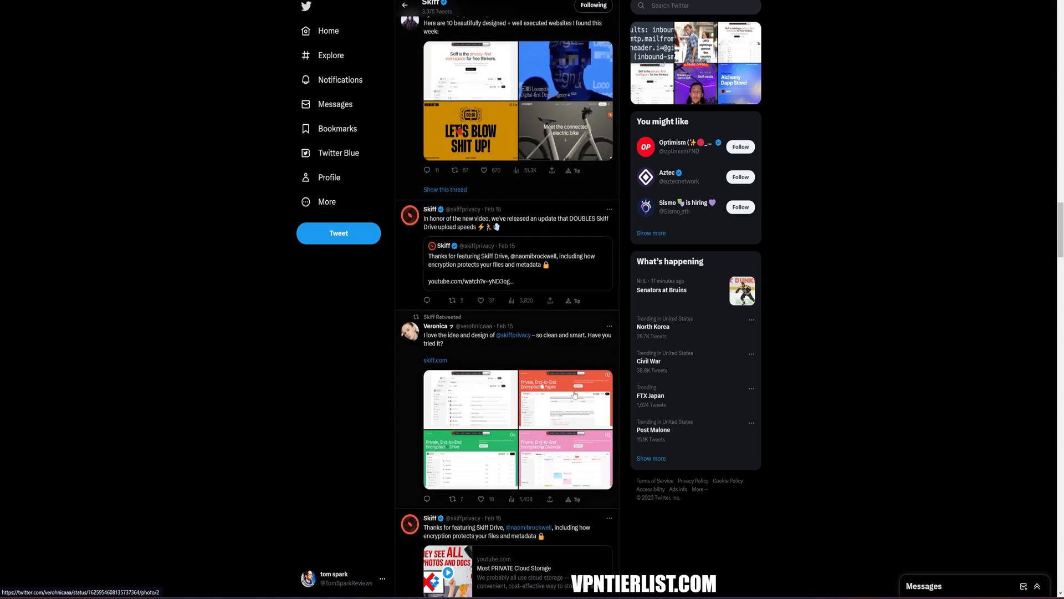